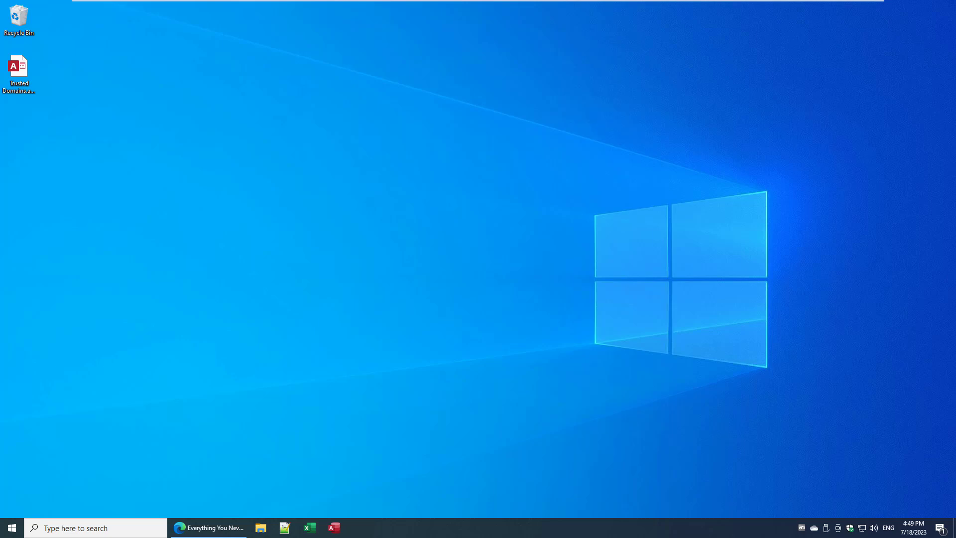
Step: Launch the Trusted Domains Access database from its desktop icon
double_click(17, 65)
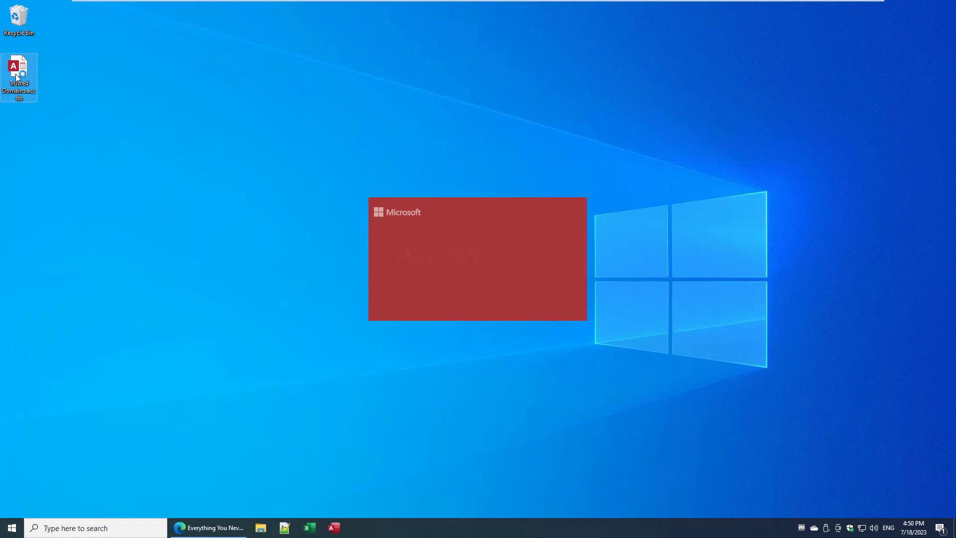
double_click(18, 65)
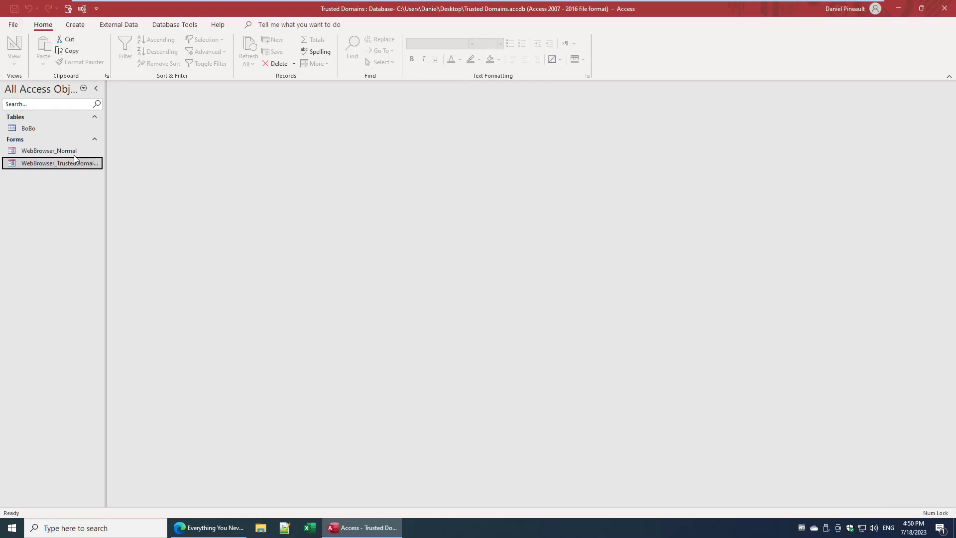
left_click(28, 127)
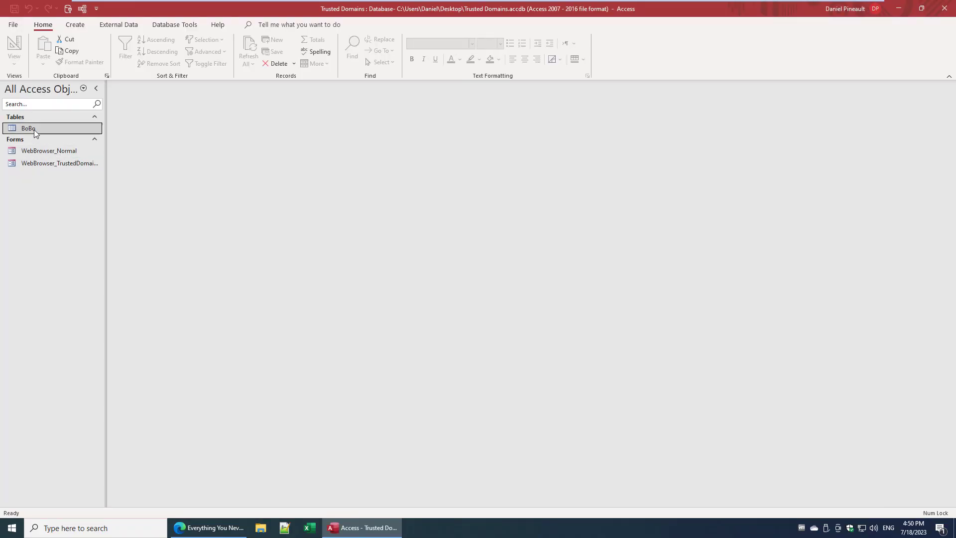
double_click(28, 127)
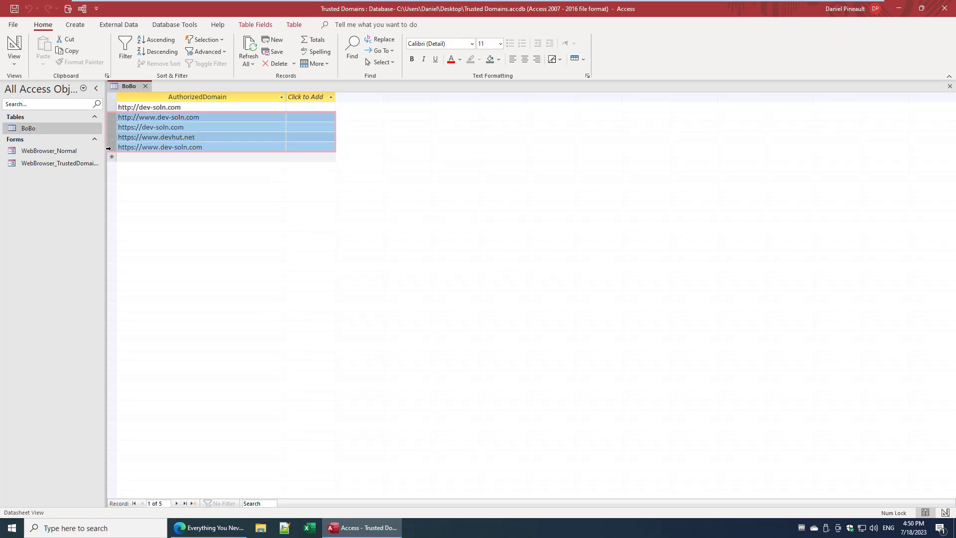
left_click(159, 137)
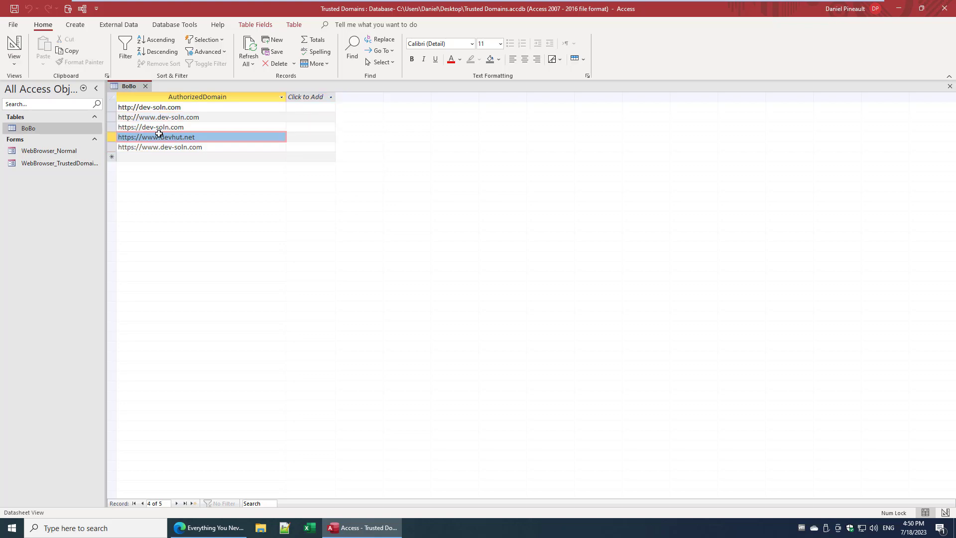
mouse_move(152, 90)
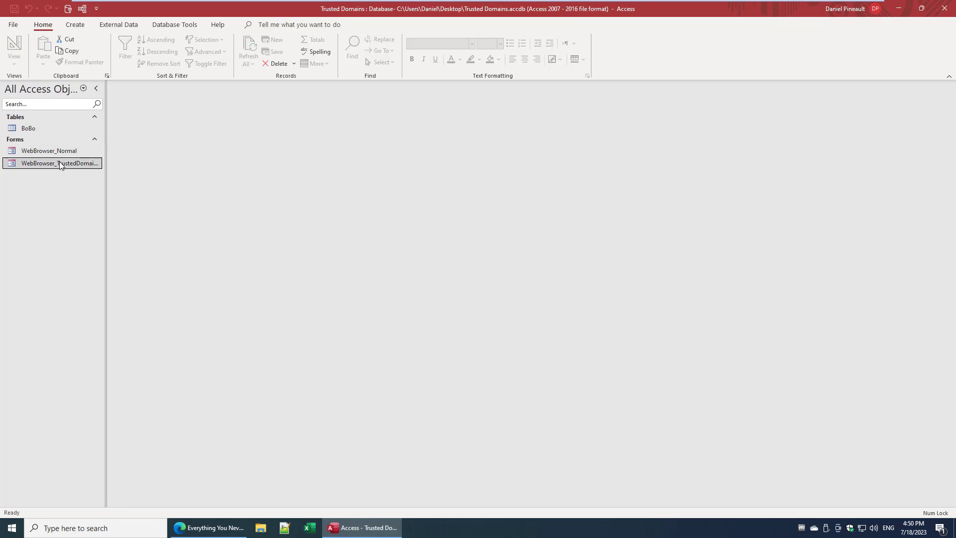
Step: In the WebBrowser_TrustedDomains form, Google 'devhut add' and load the DevHut add-ins page
double_click(55, 163)
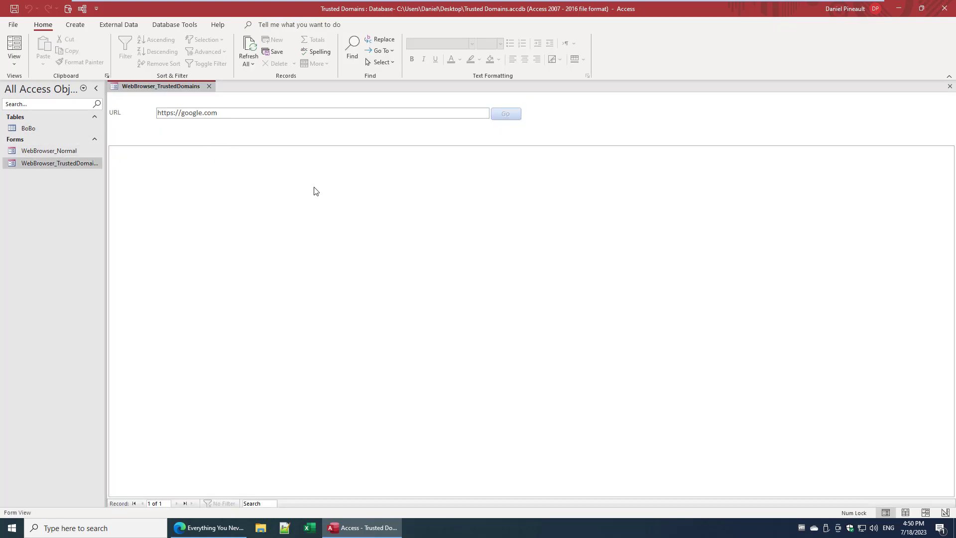
left_click(505, 113)
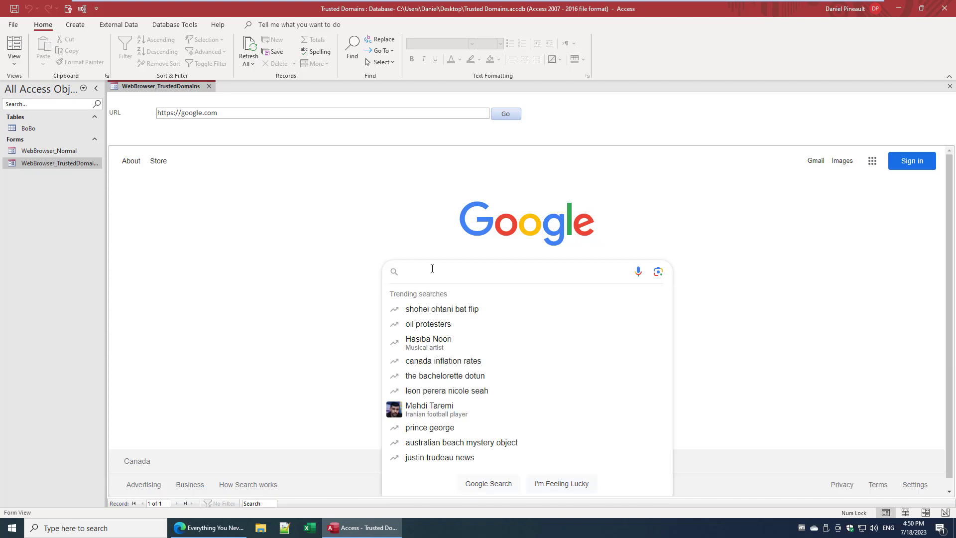
type("devhut add-ins")
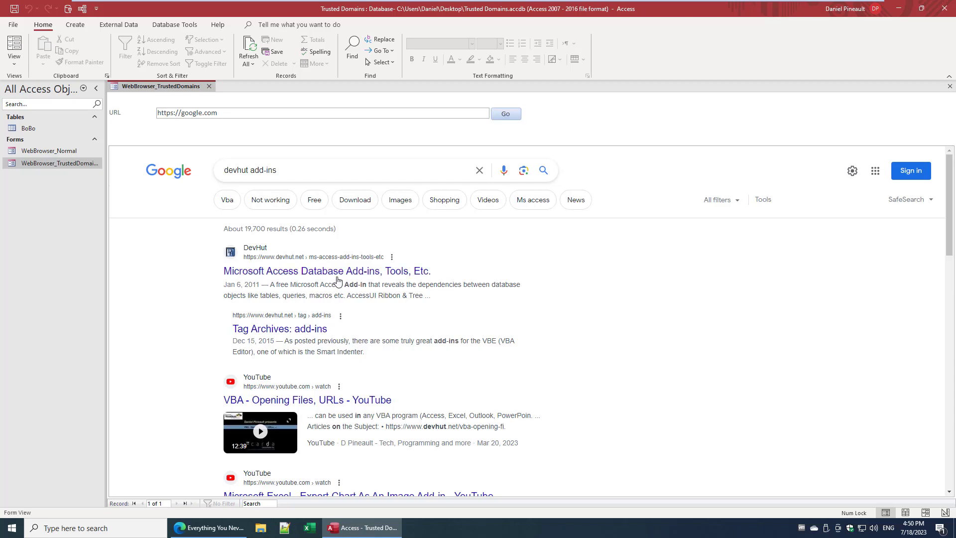
left_click(326, 271)
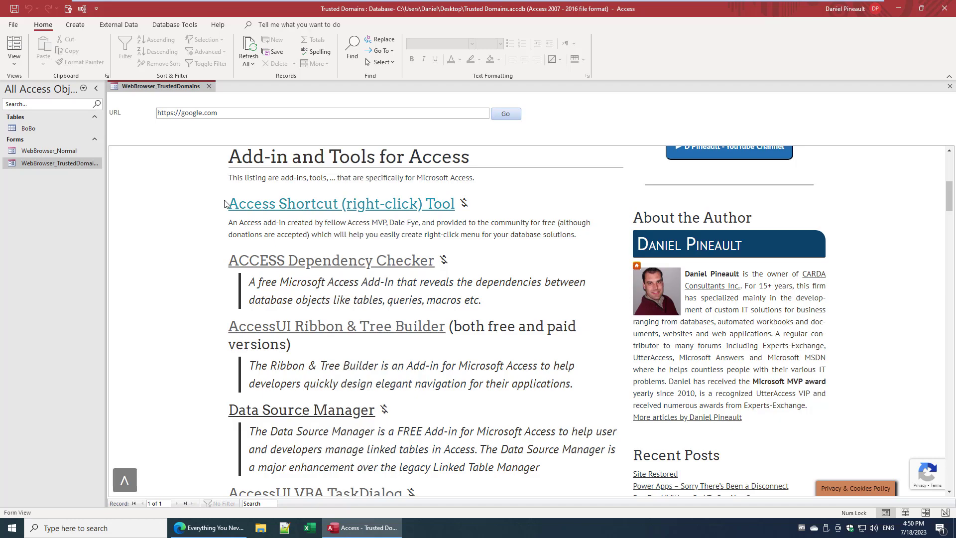
mouse_move(297, 207)
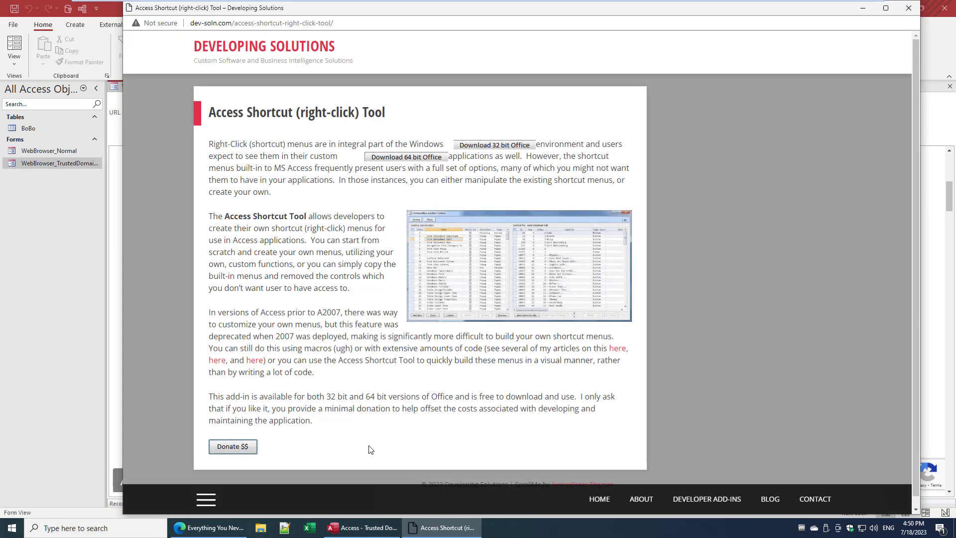
Step: Follow a tool link that spawns an external pop-up window, then close that window
left_click(362, 527)
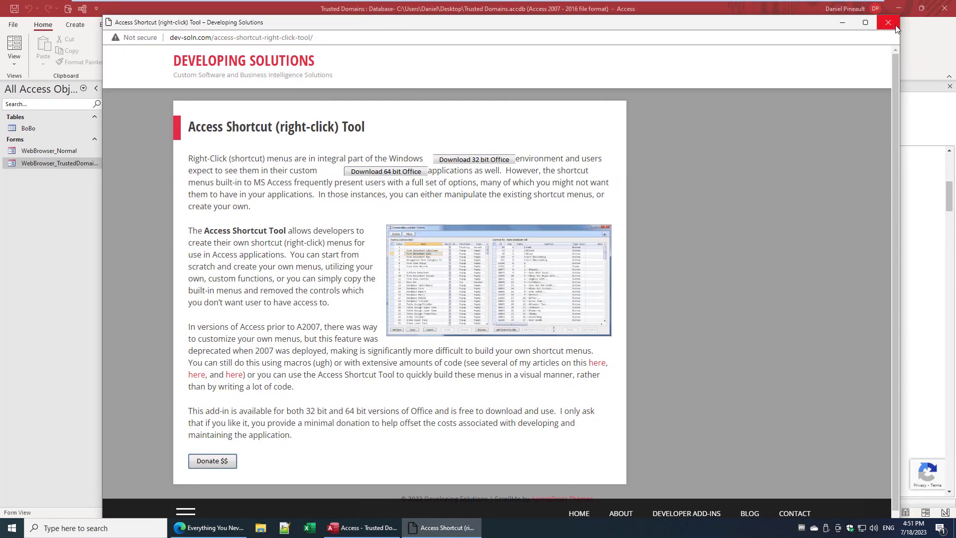
mouse_move(888, 22)
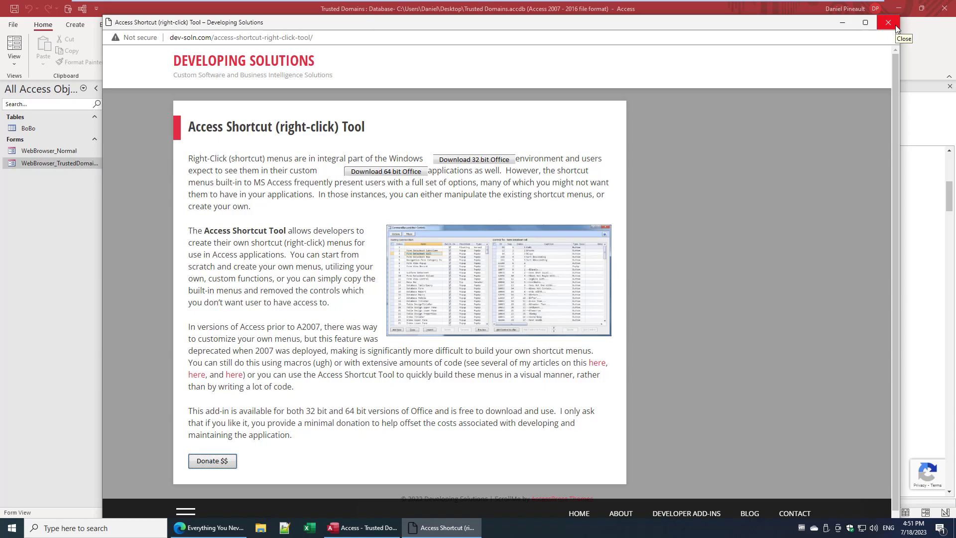
left_click(888, 22)
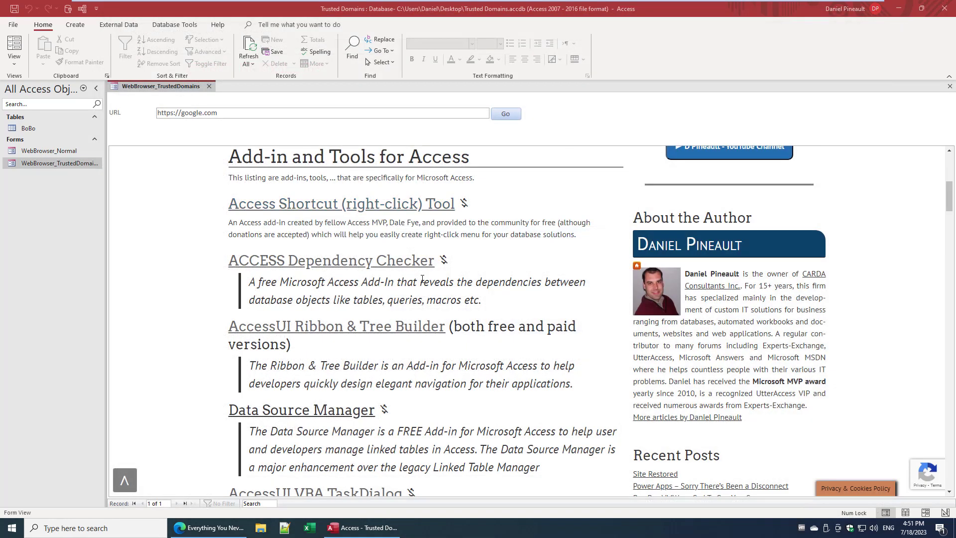
mouse_move(315, 200)
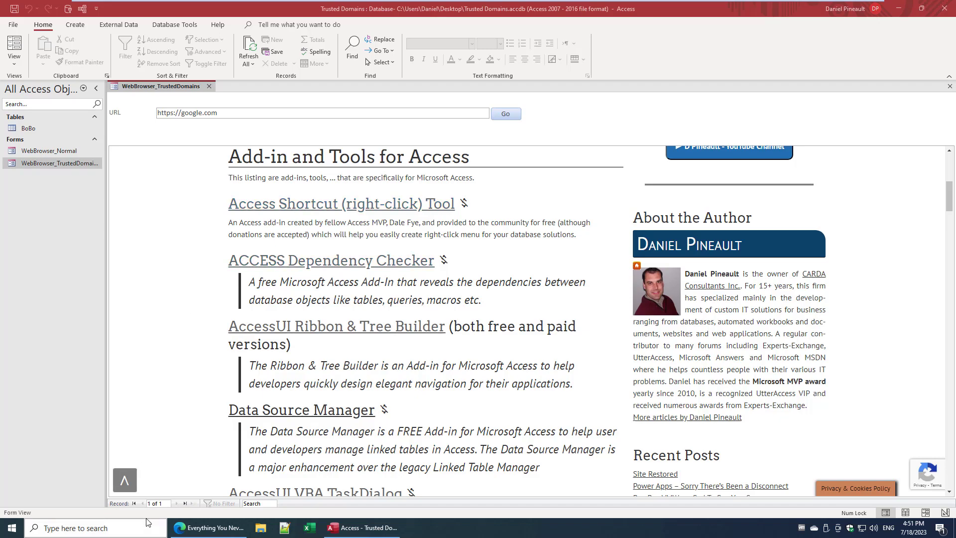
mouse_move(207, 527)
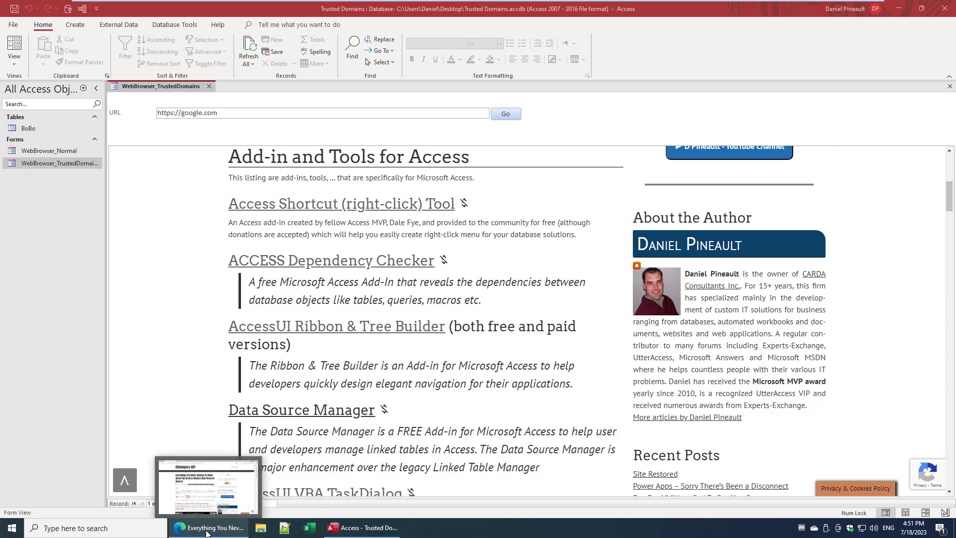
Step: From DevHut's Edge Web Browser article, copy the popup-stopping JavaScript line and return to Access
left_click(208, 528)
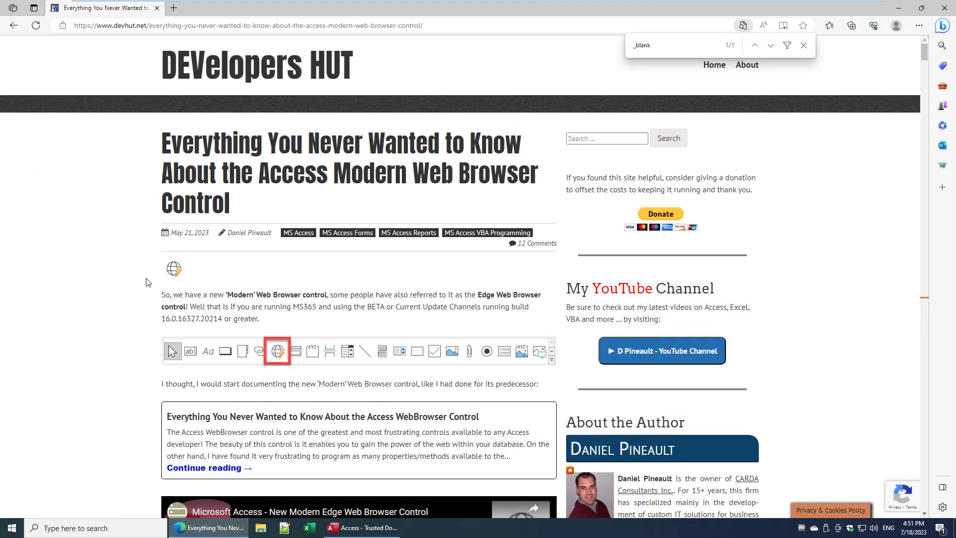
scroll("down", 3)
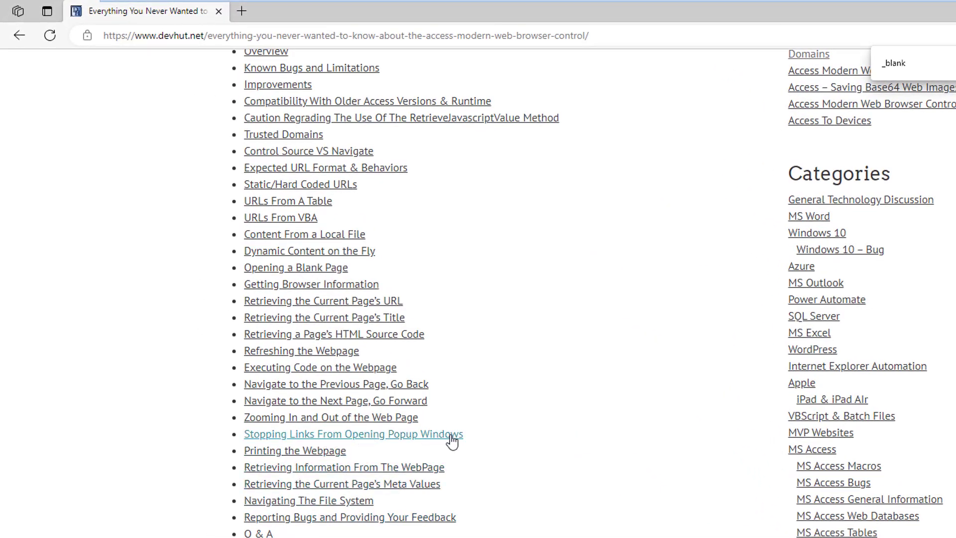
left_click(352, 435)
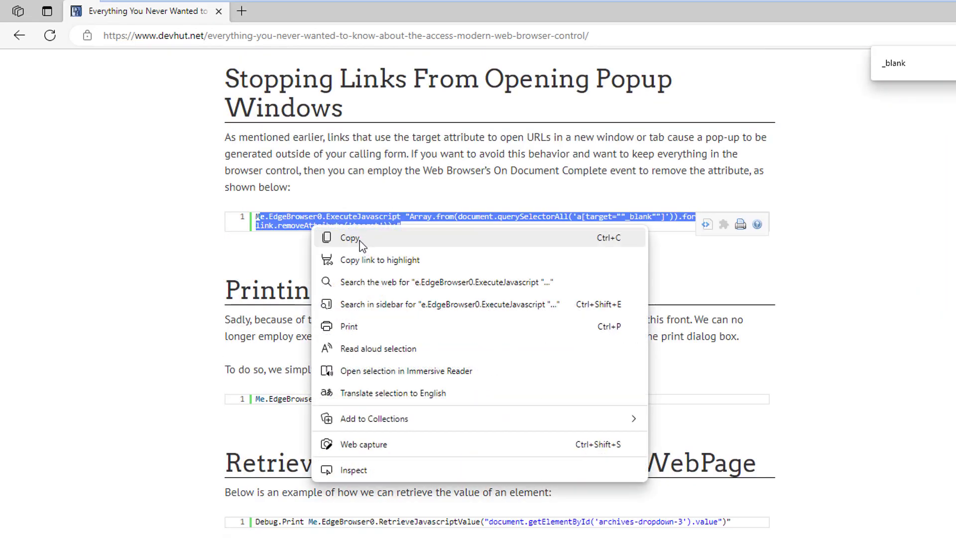
left_click(349, 238)
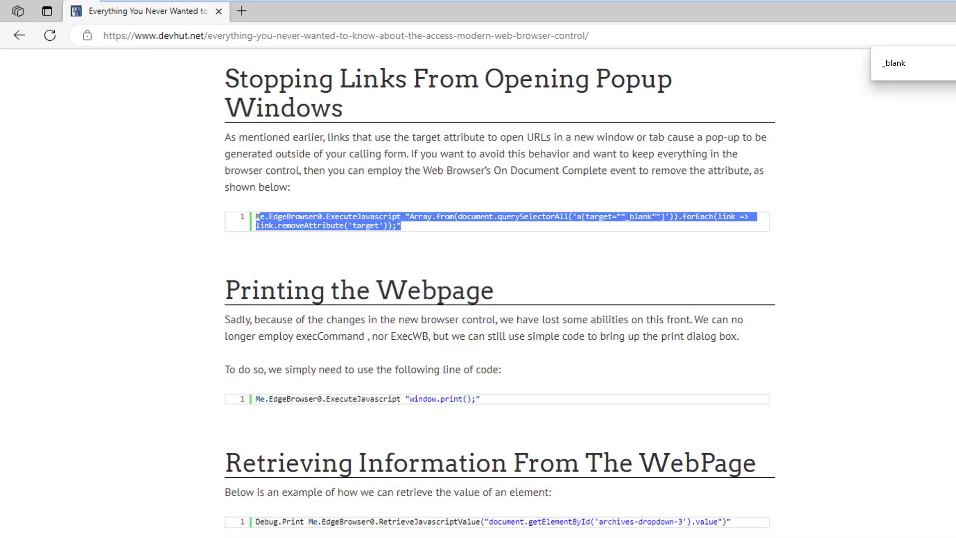
left_click(366, 528)
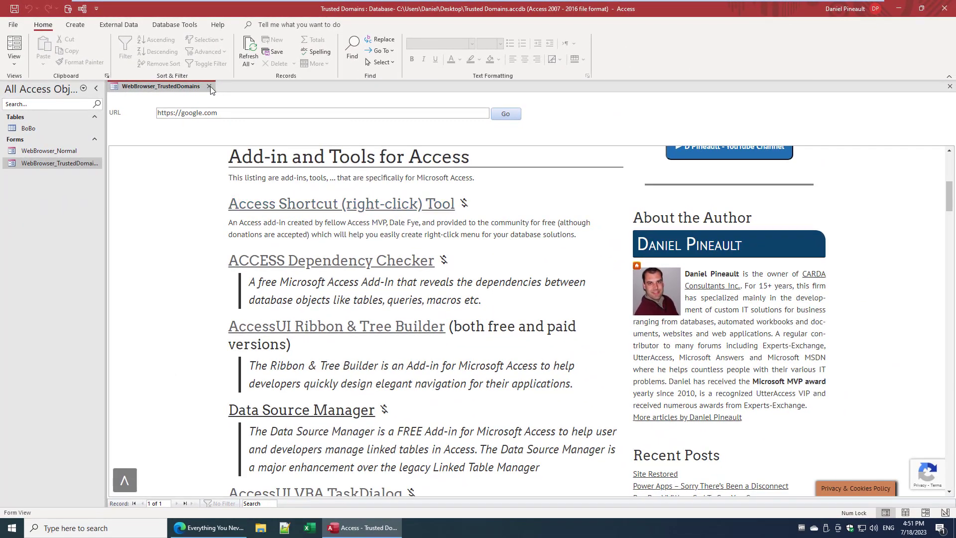
Step: In the form's Design View, enter the Document Complete event code and select the current-URL line for replacement
right_click(57, 163)
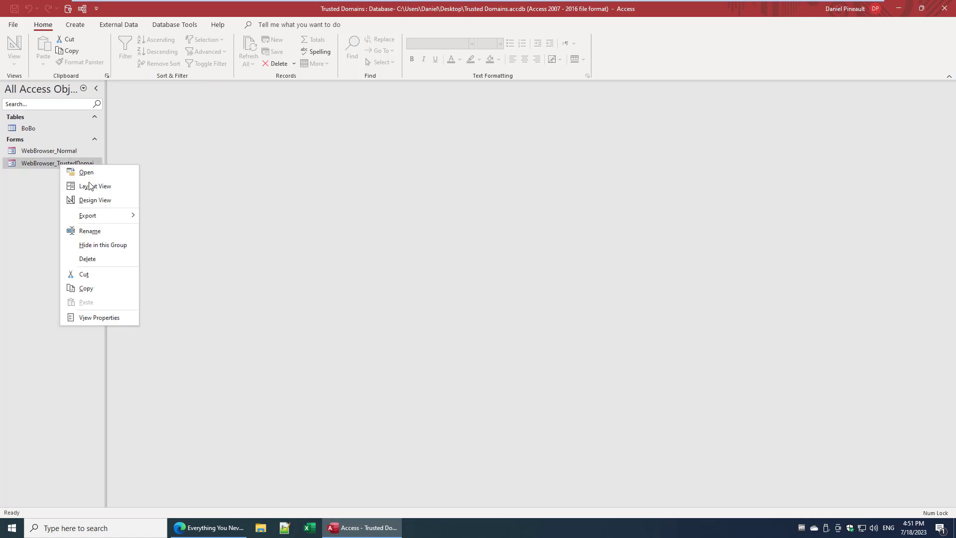
left_click(96, 199)
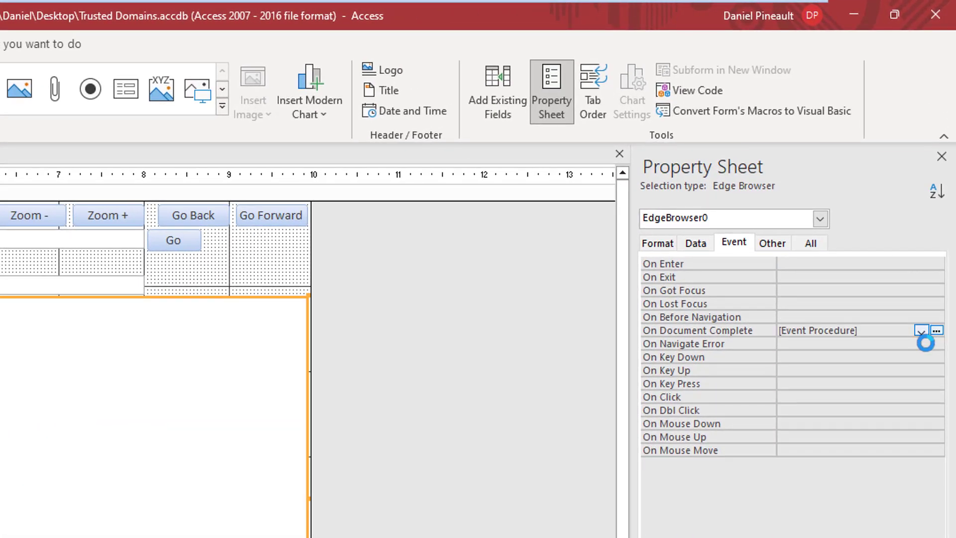
left_click(937, 329)
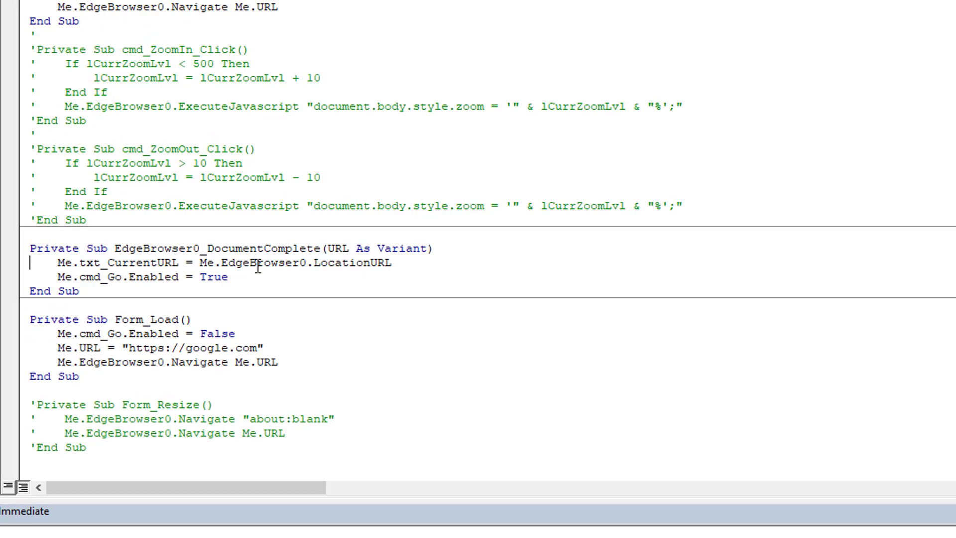
key("Enter")
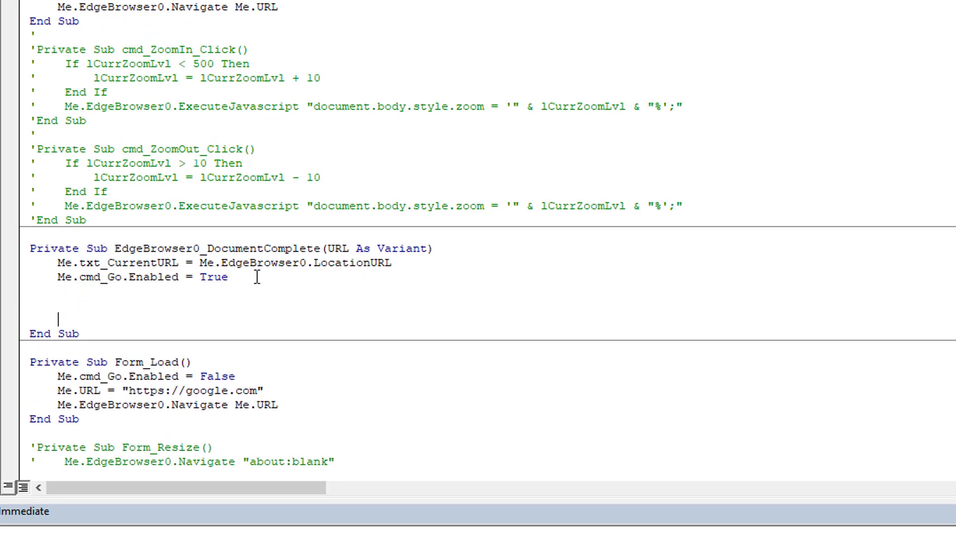
left_click_drag(29, 248, 229, 277)
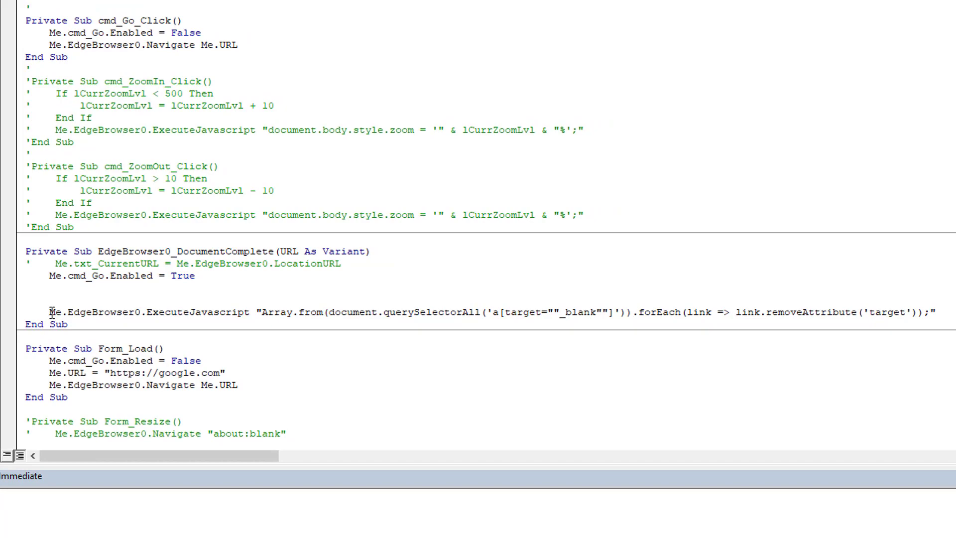
mouse_move(95, 319)
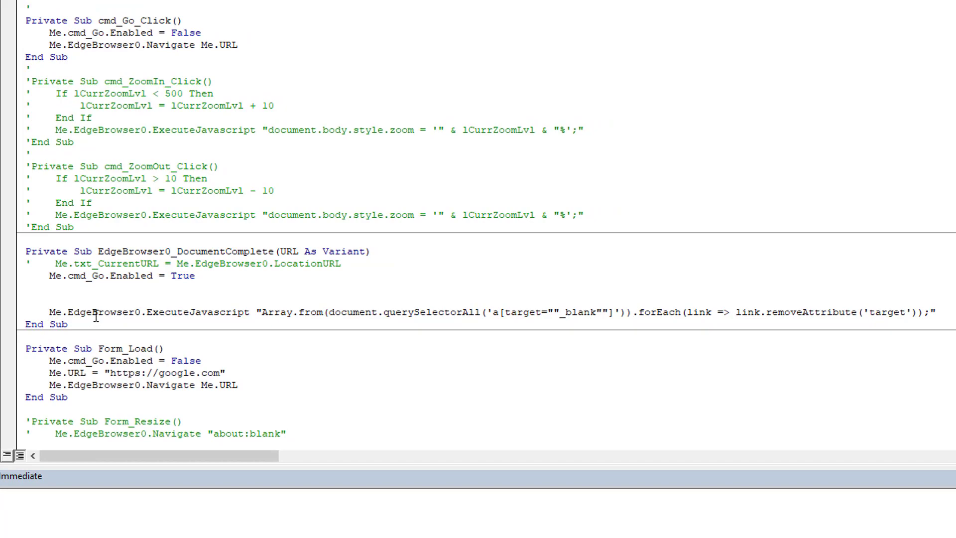
Step: Review the ExecuteJavascript line: control name, the a[target=_blank] selector and the removed target attribute
double_click(196, 311)
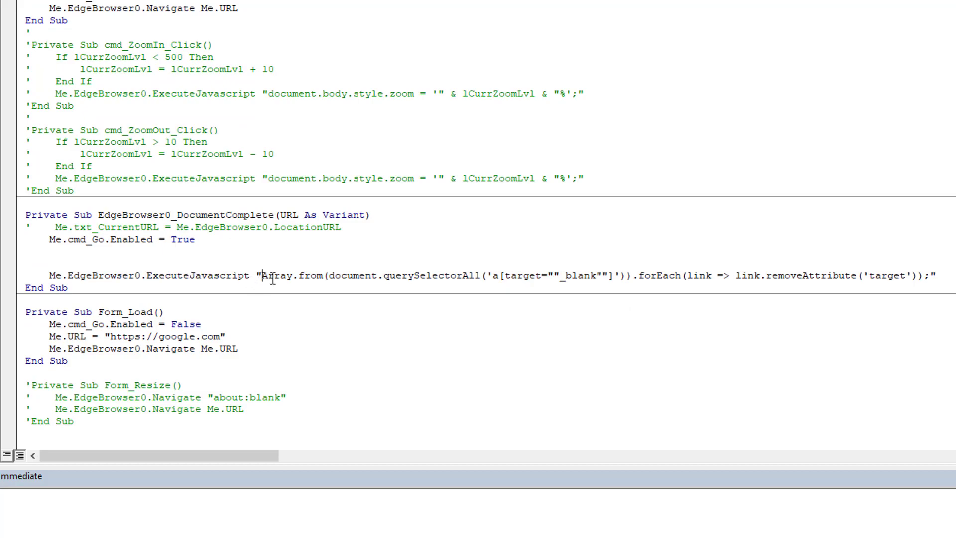
left_click_drag(261, 275, 927, 275)
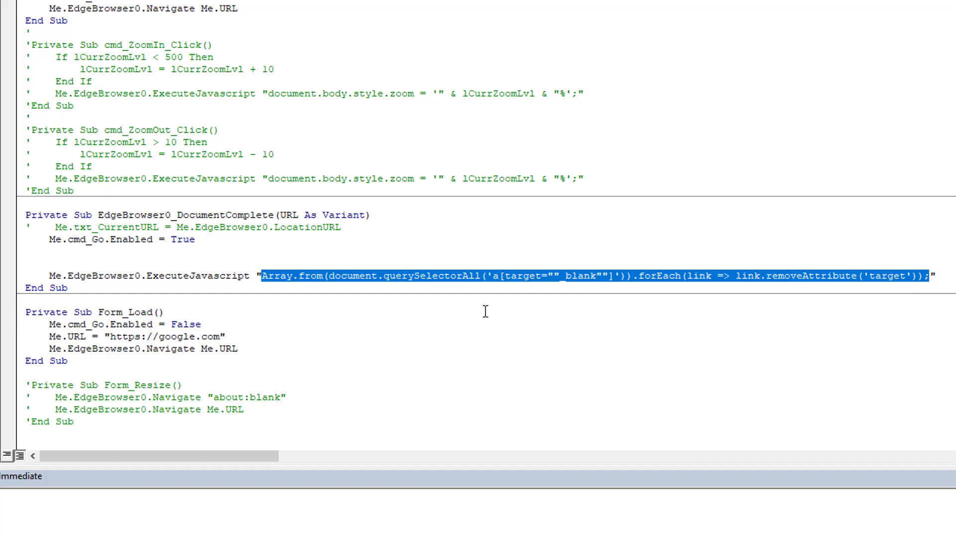
left_click(446, 275)
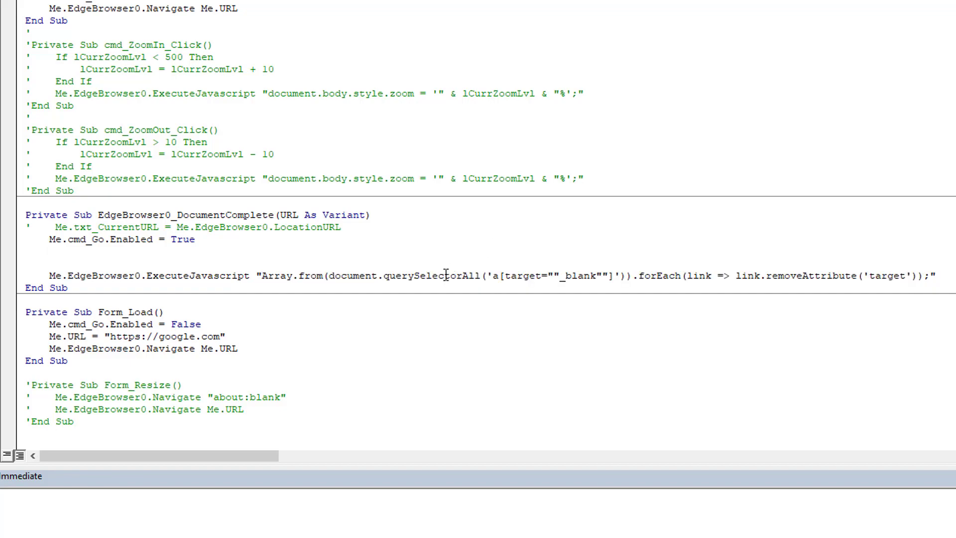
double_click(432, 275)
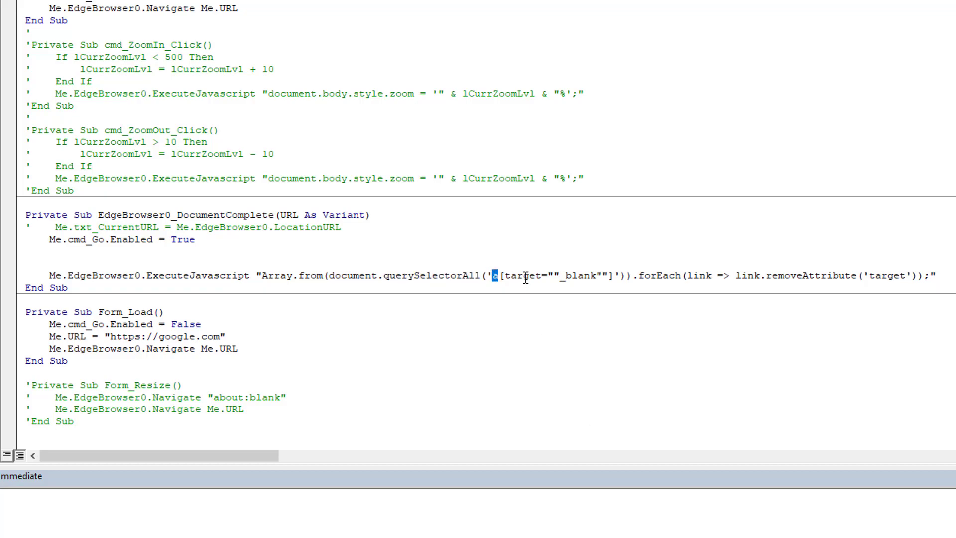
double_click(523, 275)
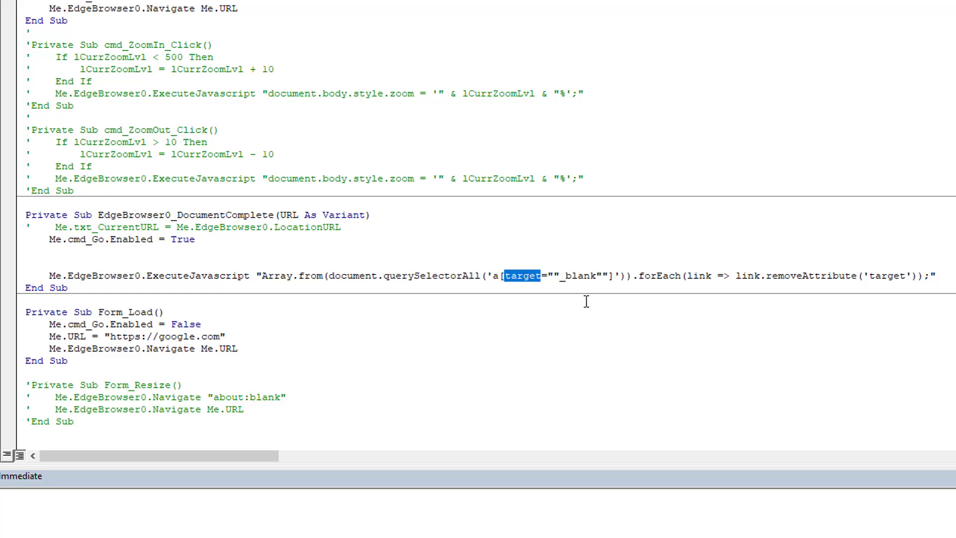
double_click(580, 275)
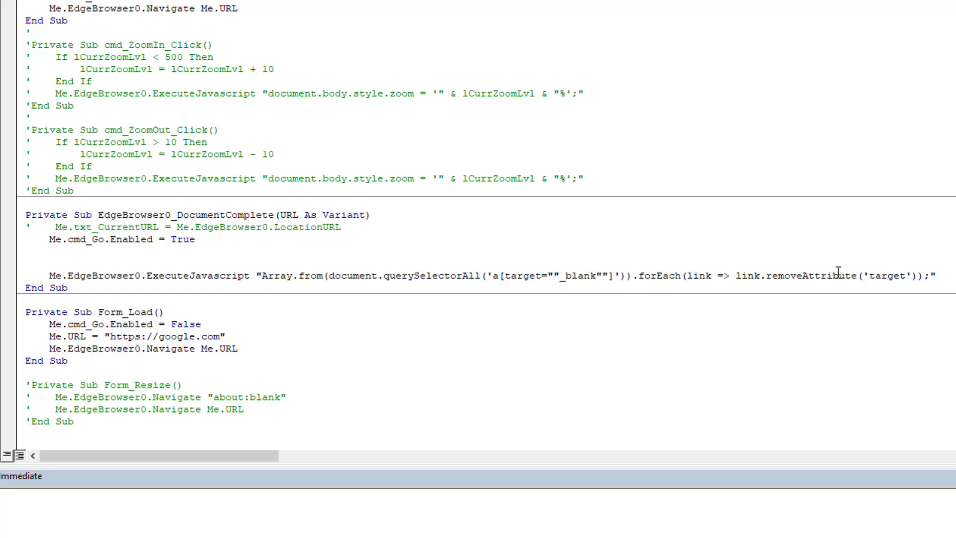
mouse_move(895, 282)
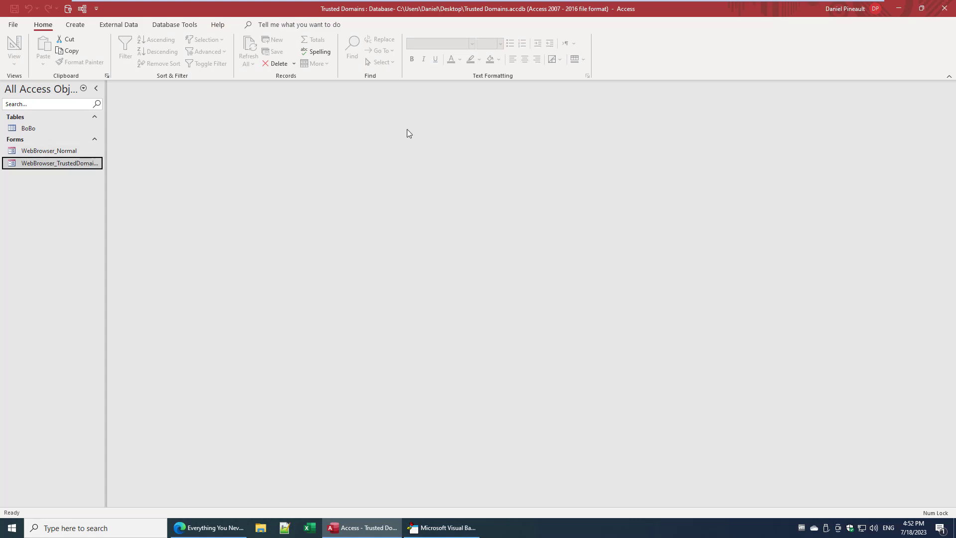
Step: Reopen the browser form, search Google for devhut and load the DevHut add-ins article
double_click(59, 163)
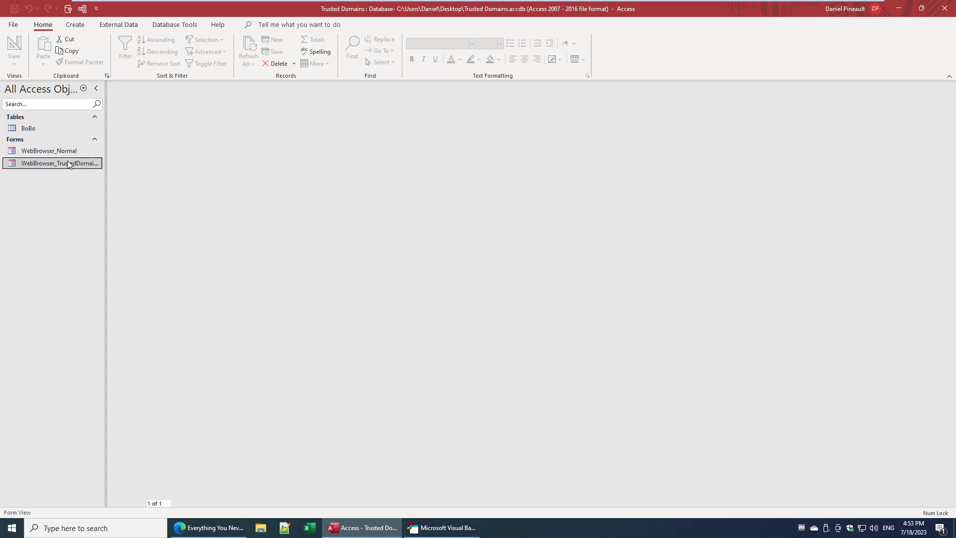
double_click(53, 163)
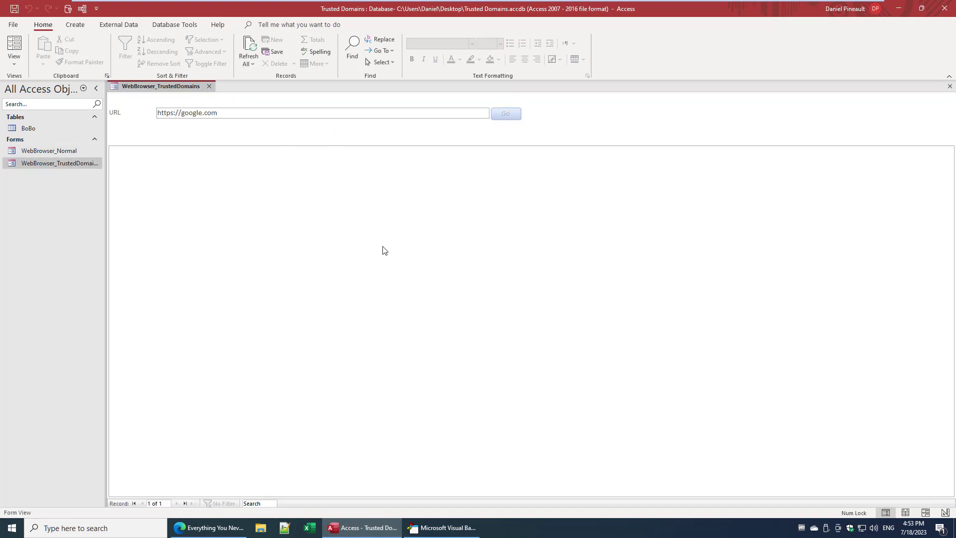
type("devhut add-ins")
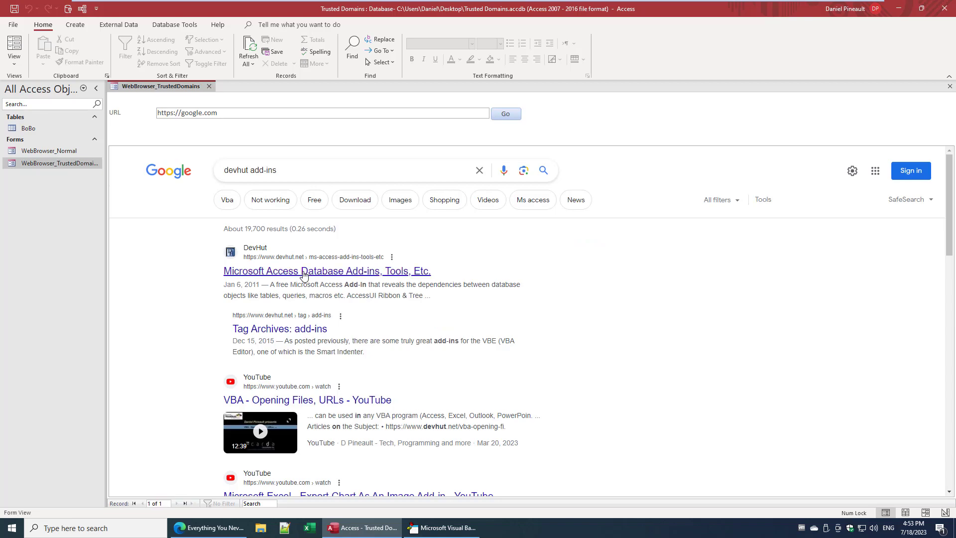
left_click(326, 271)
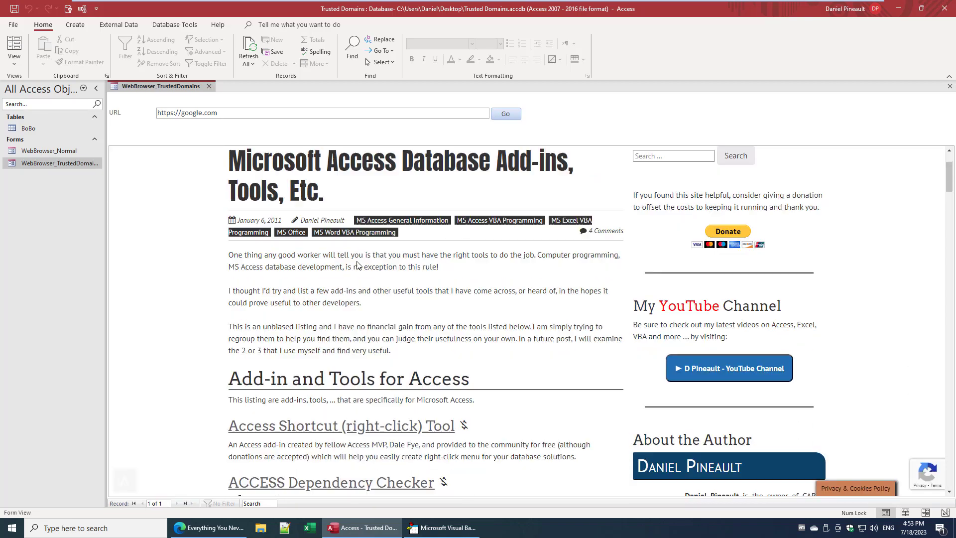
scroll("down", 3)
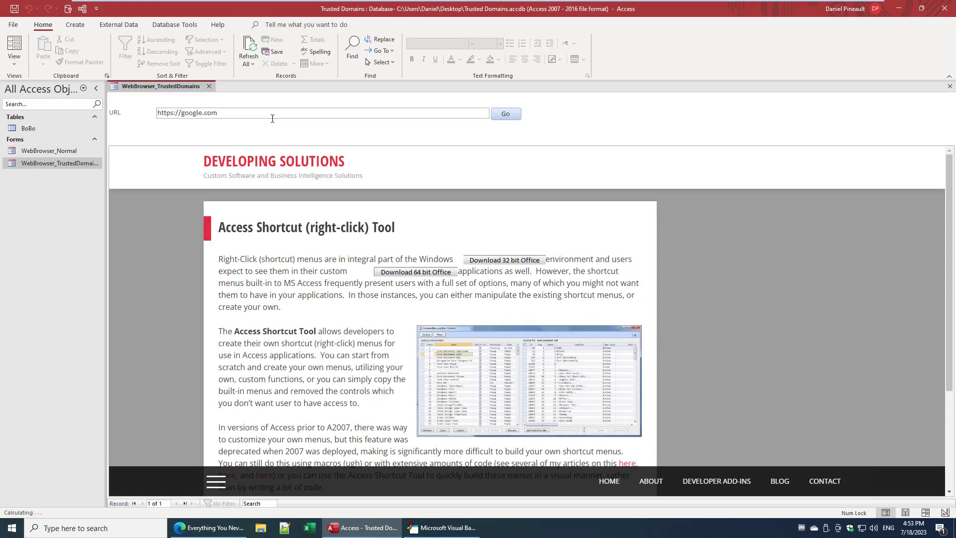
Step: Follow the Access Shortcut Tool link inside the form, then close the BoBo authorized-domains table
left_click(451, 528)
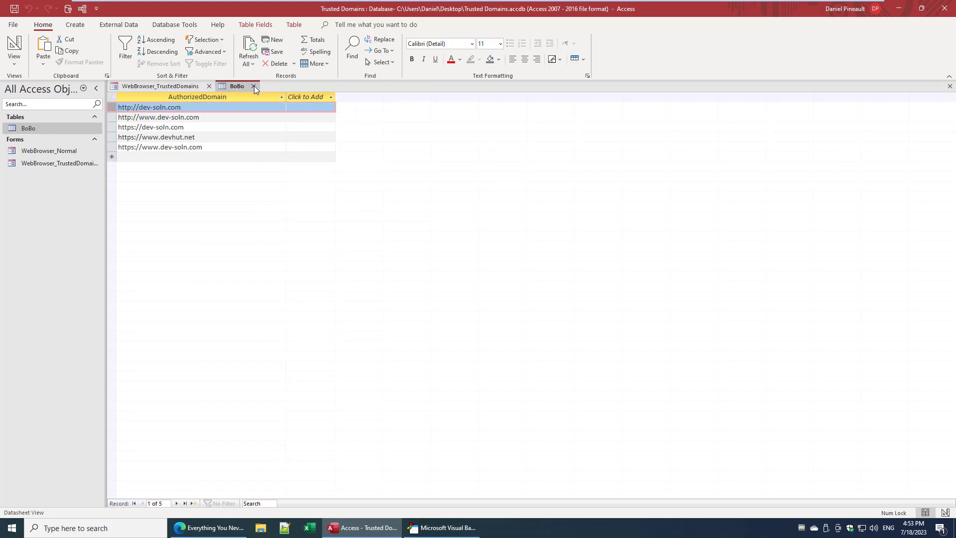
left_click(255, 86)
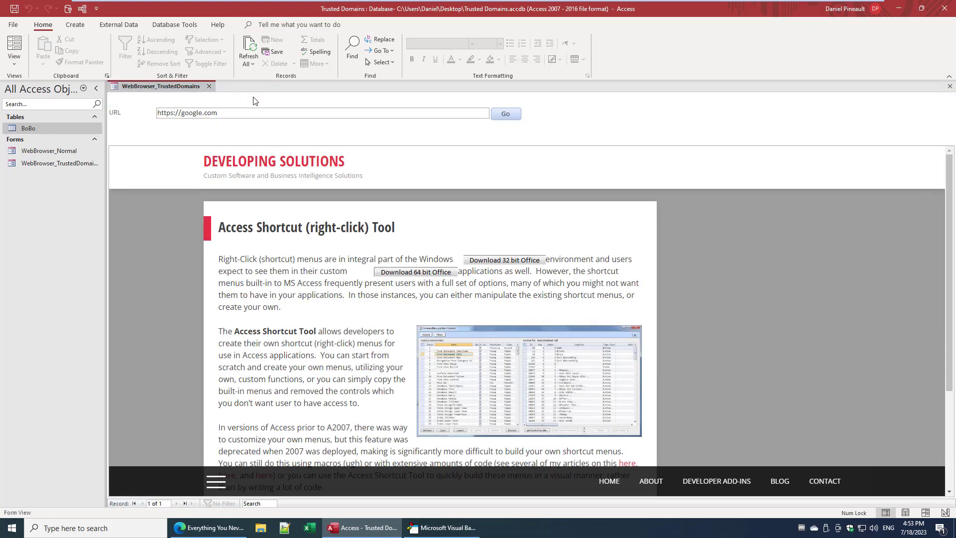